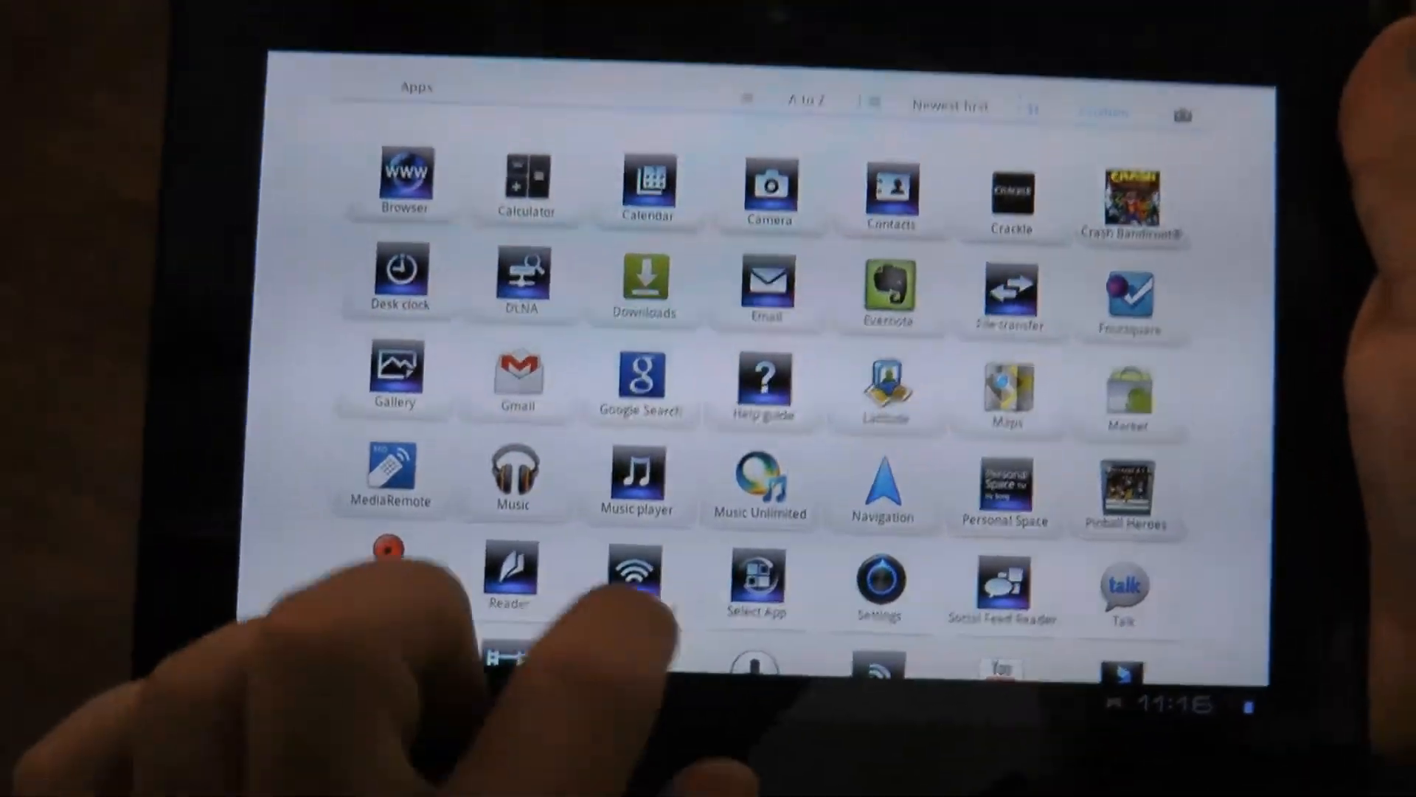
Scroll through the remote control layouts to reach the full-remote button set
scroll(down, 3)
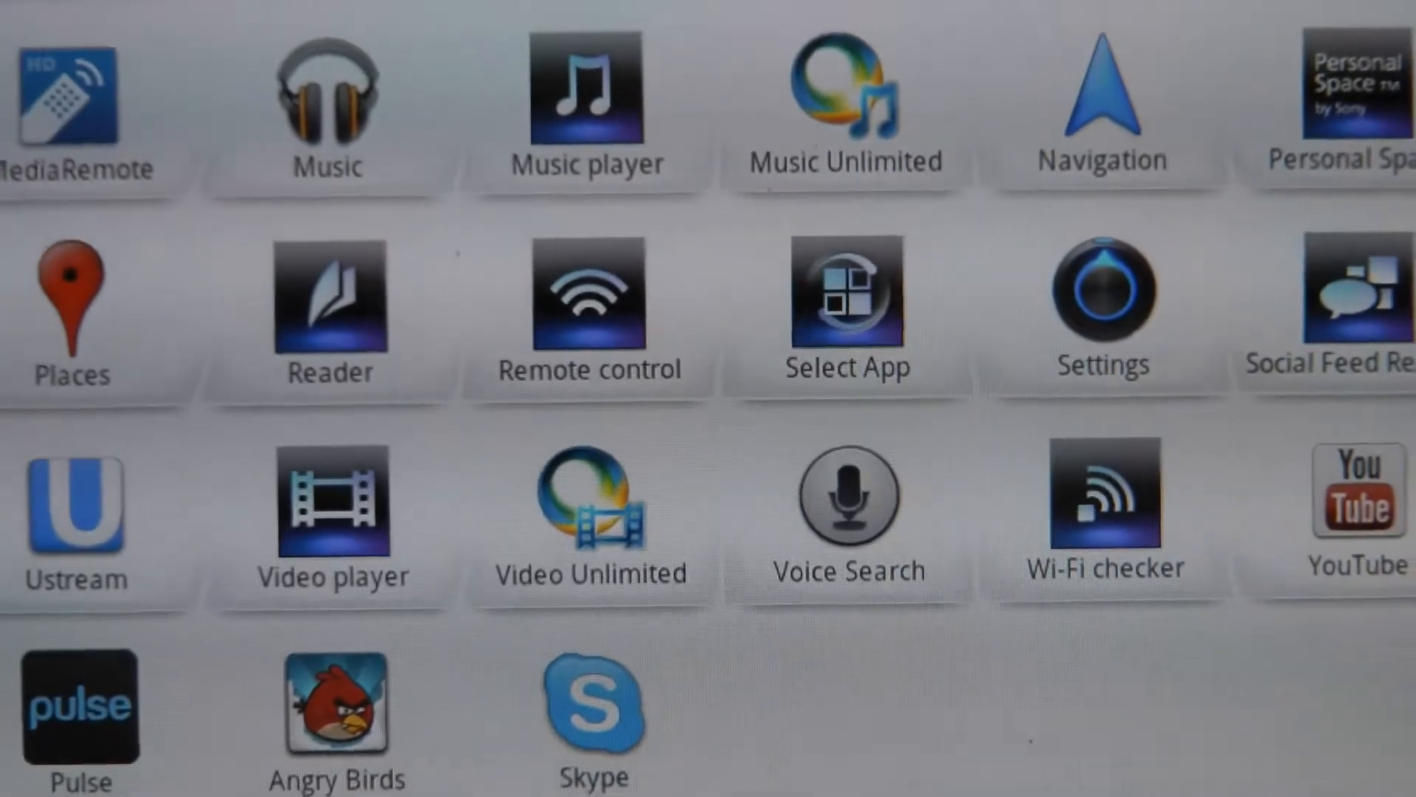
scroll(down, 3)
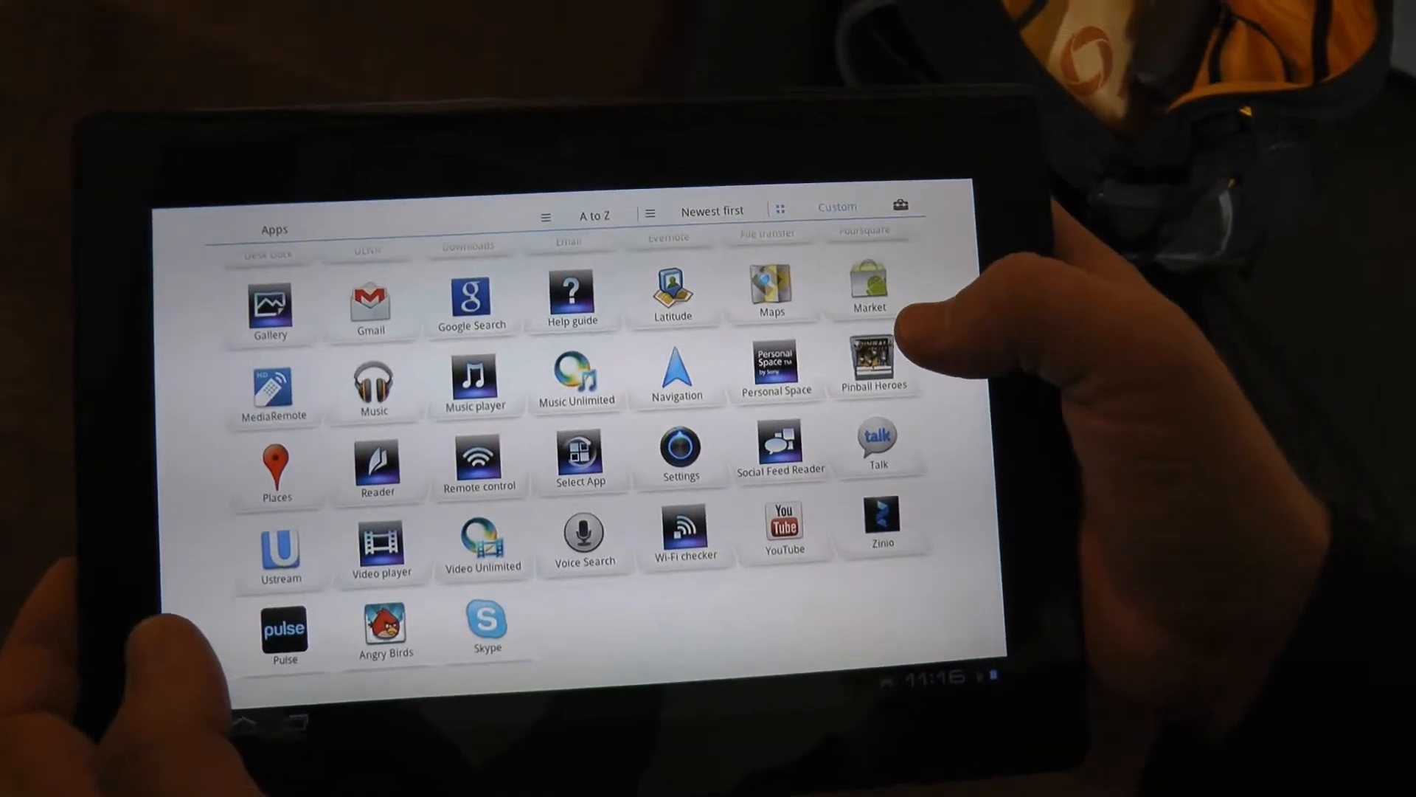
scroll(up, 3)
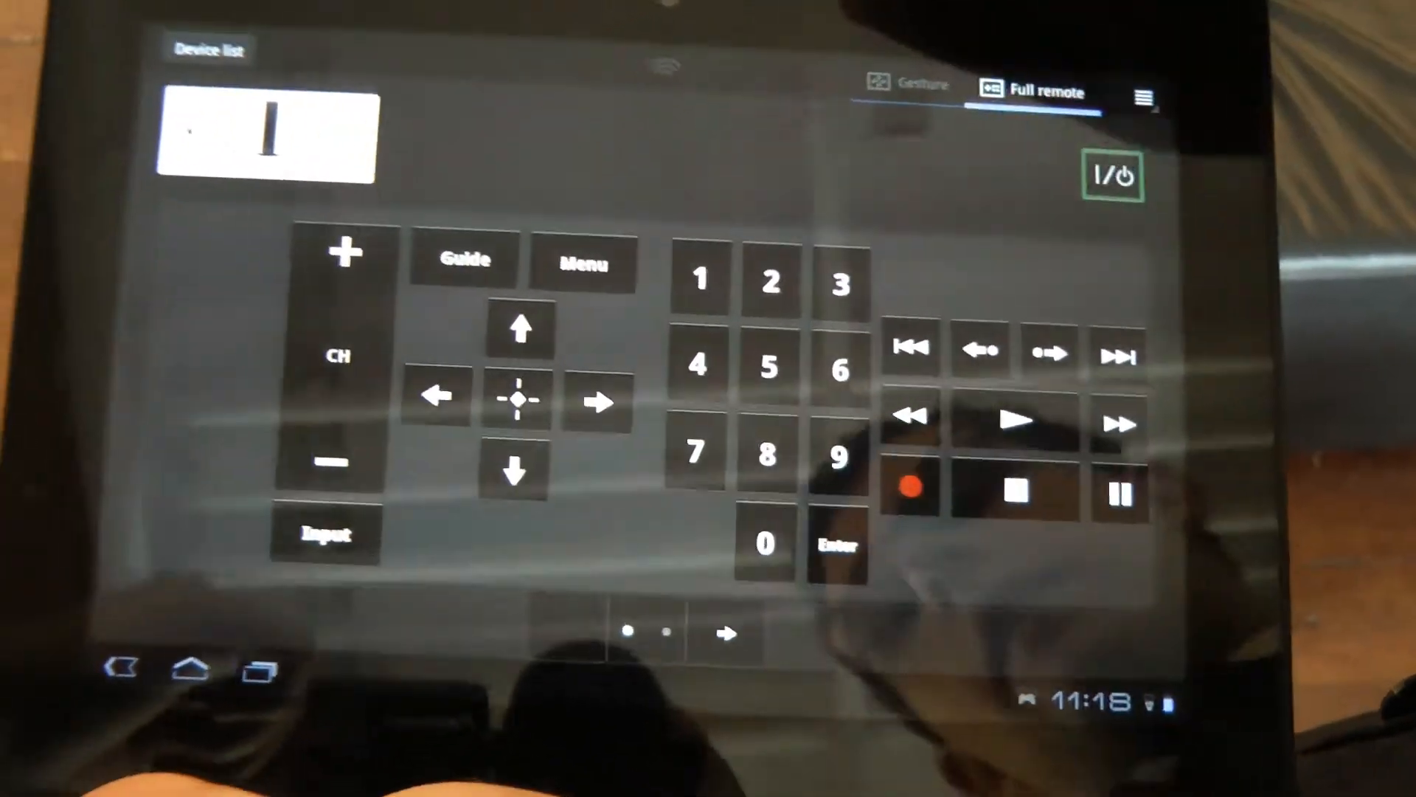
Begin a new TV registration from the Device list and choose Optimus as manufacturer
click(210, 49)
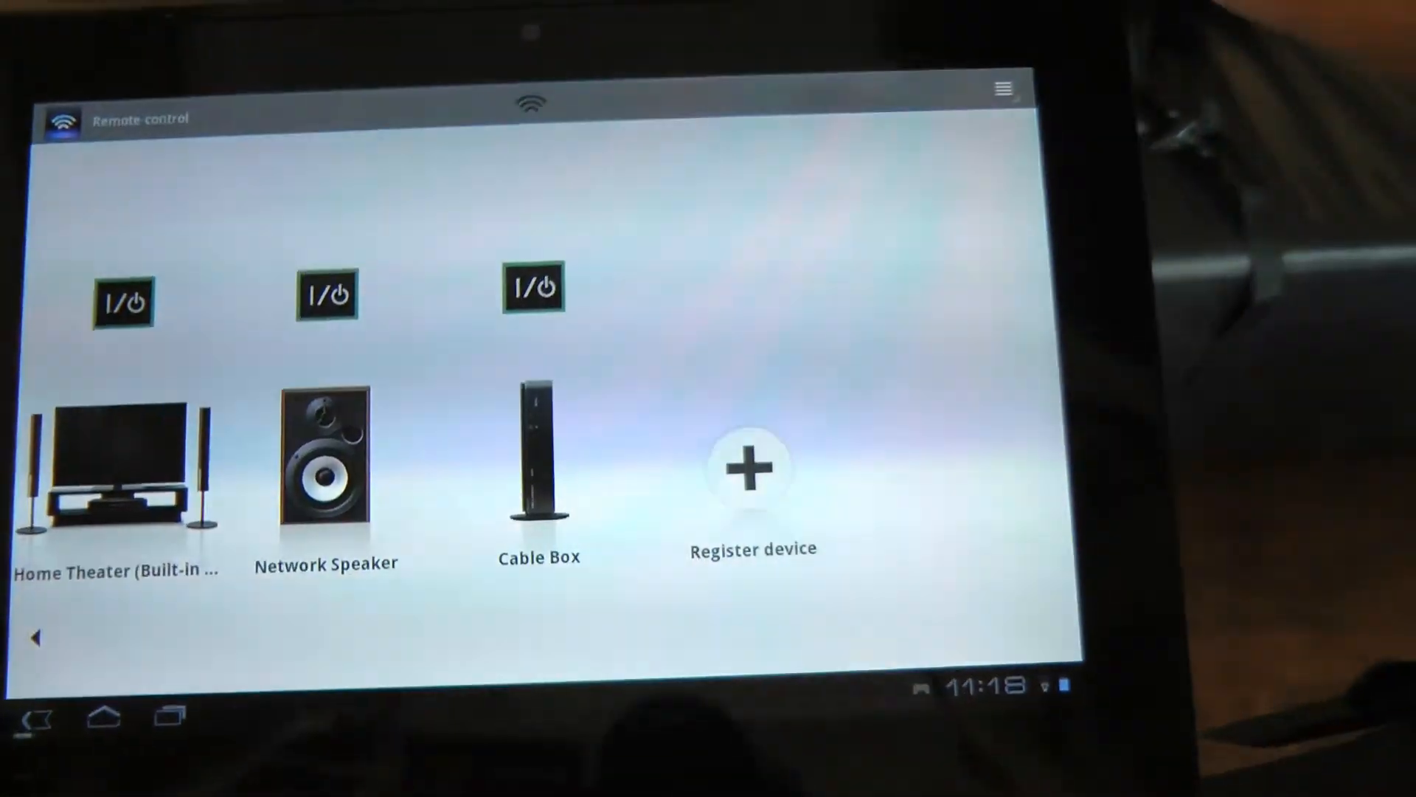
click(752, 469)
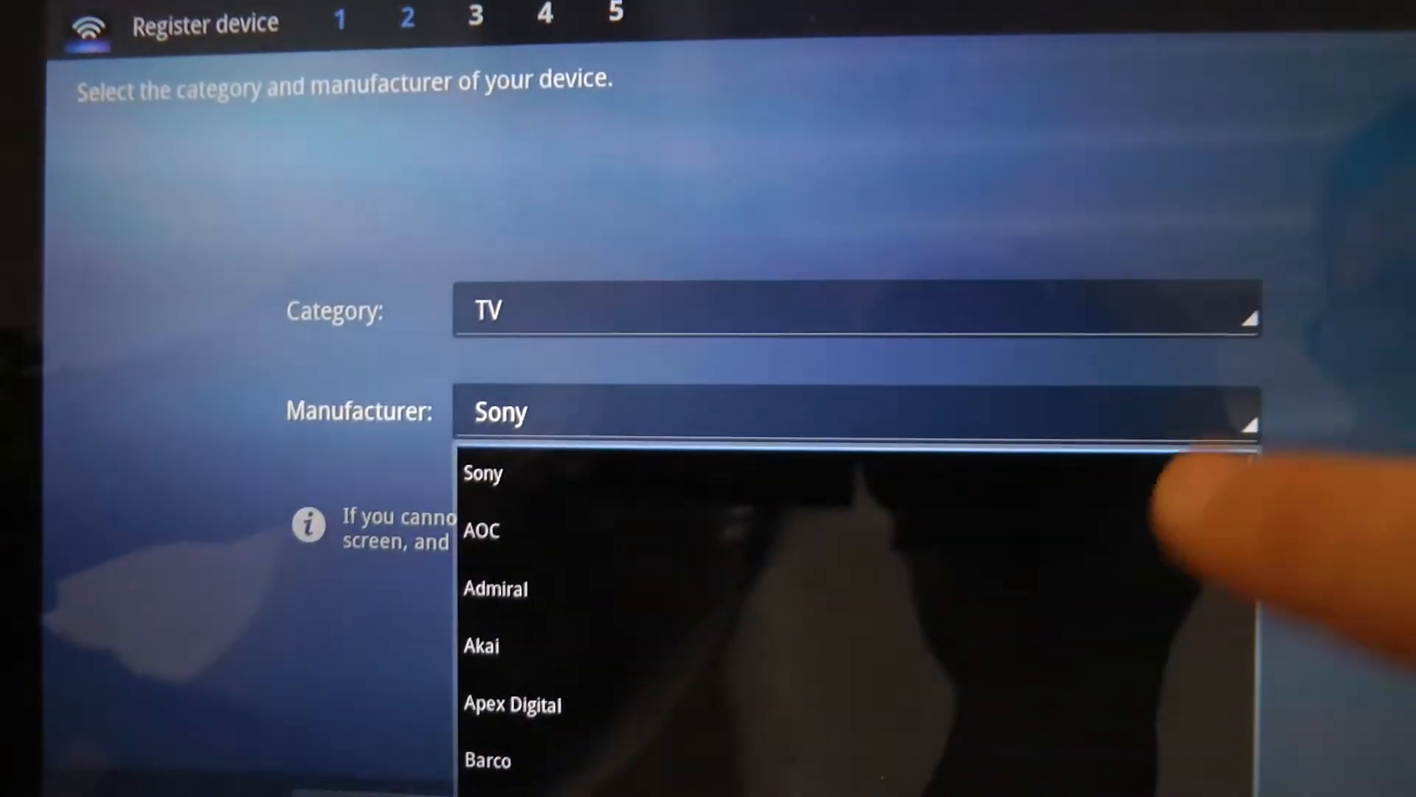
scroll(down, 3)
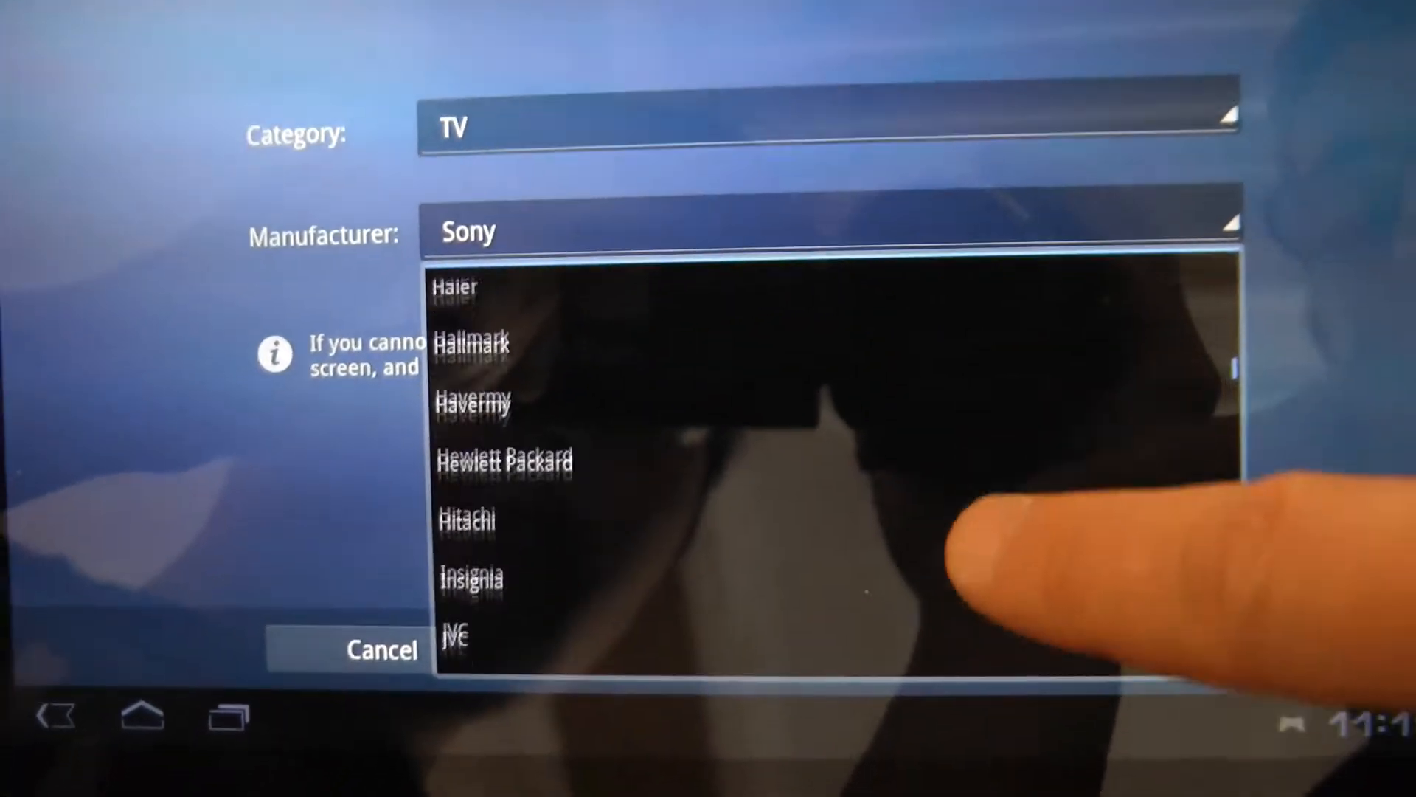
scroll(down, 3)
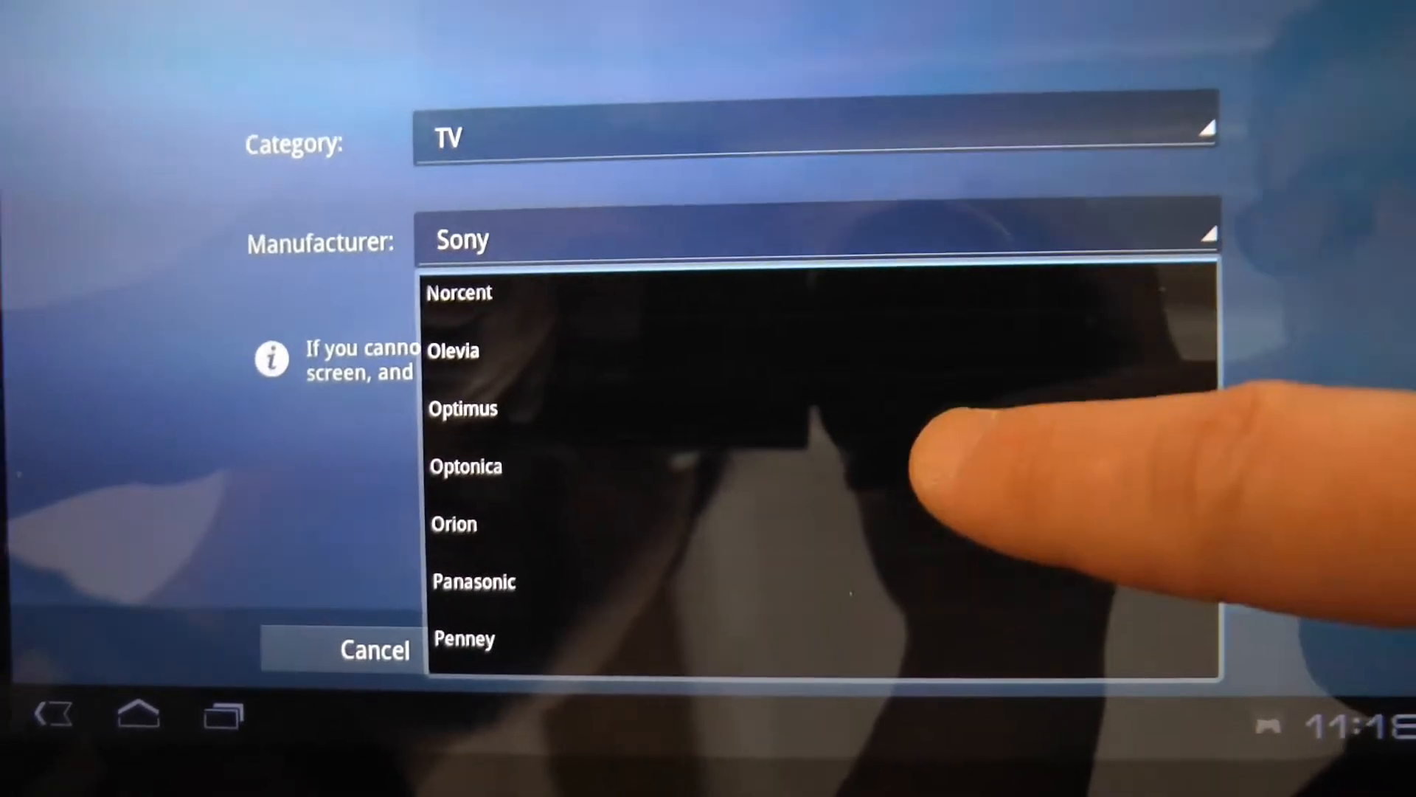
click(462, 409)
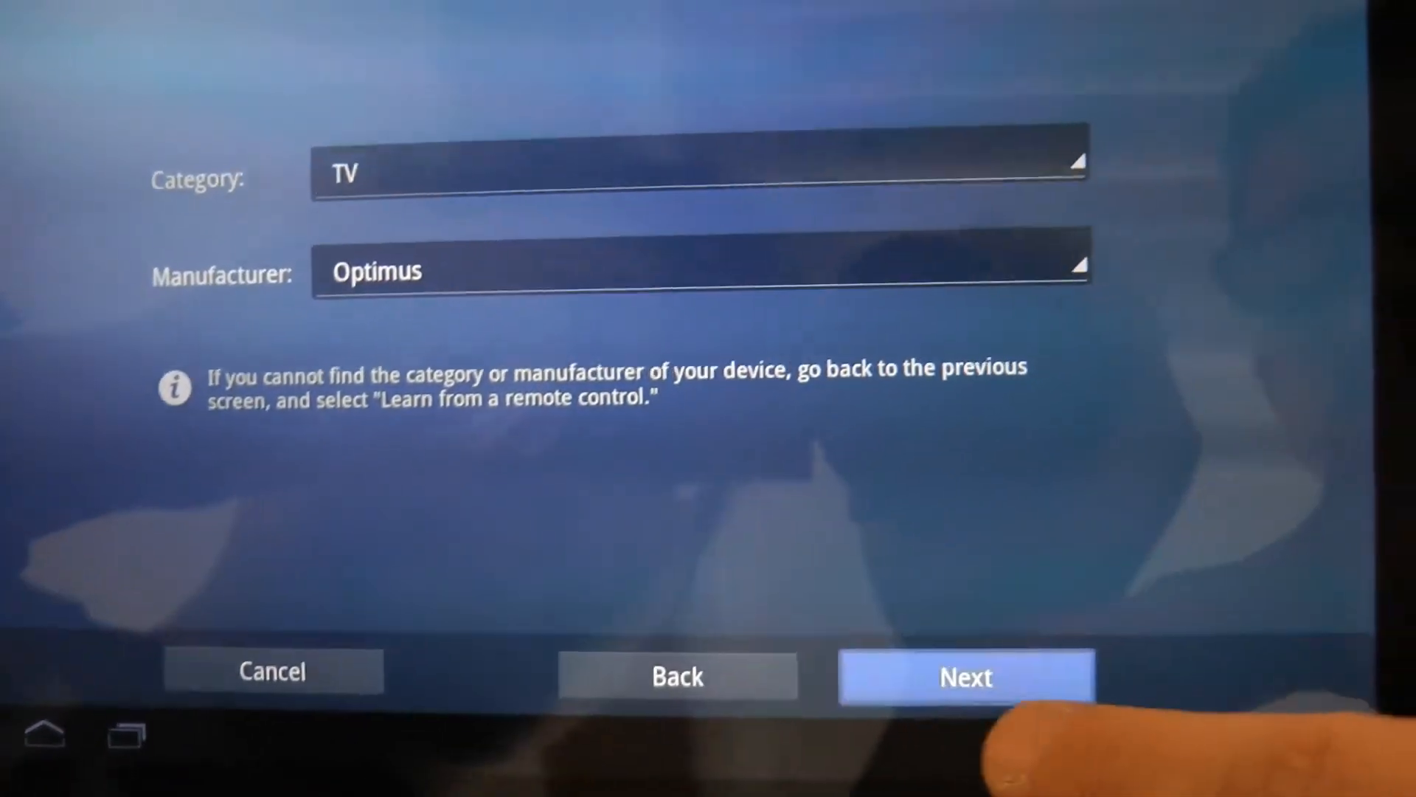
Review the remote type step keeping Type 1, then cancel registration back to the device list
click(965, 675)
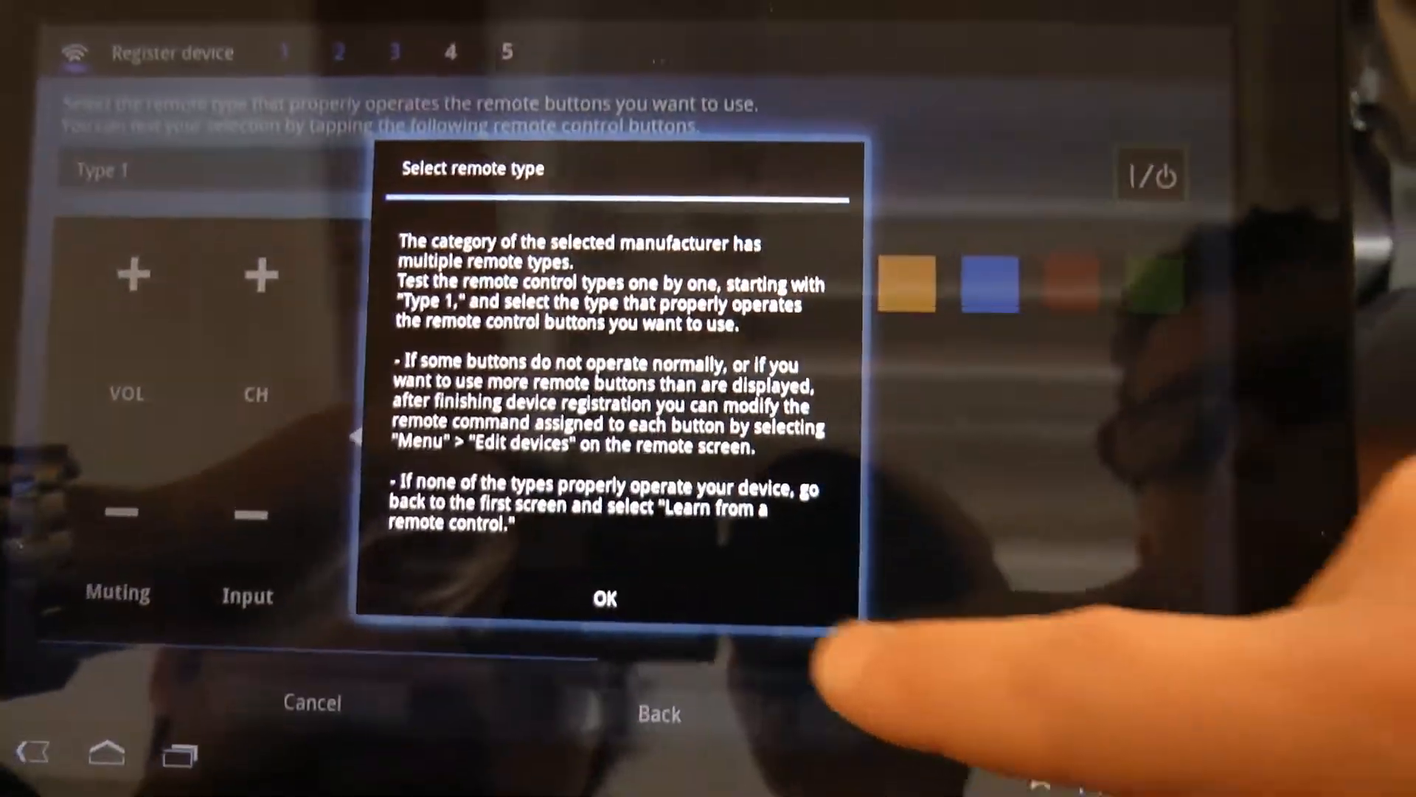
click(605, 597)
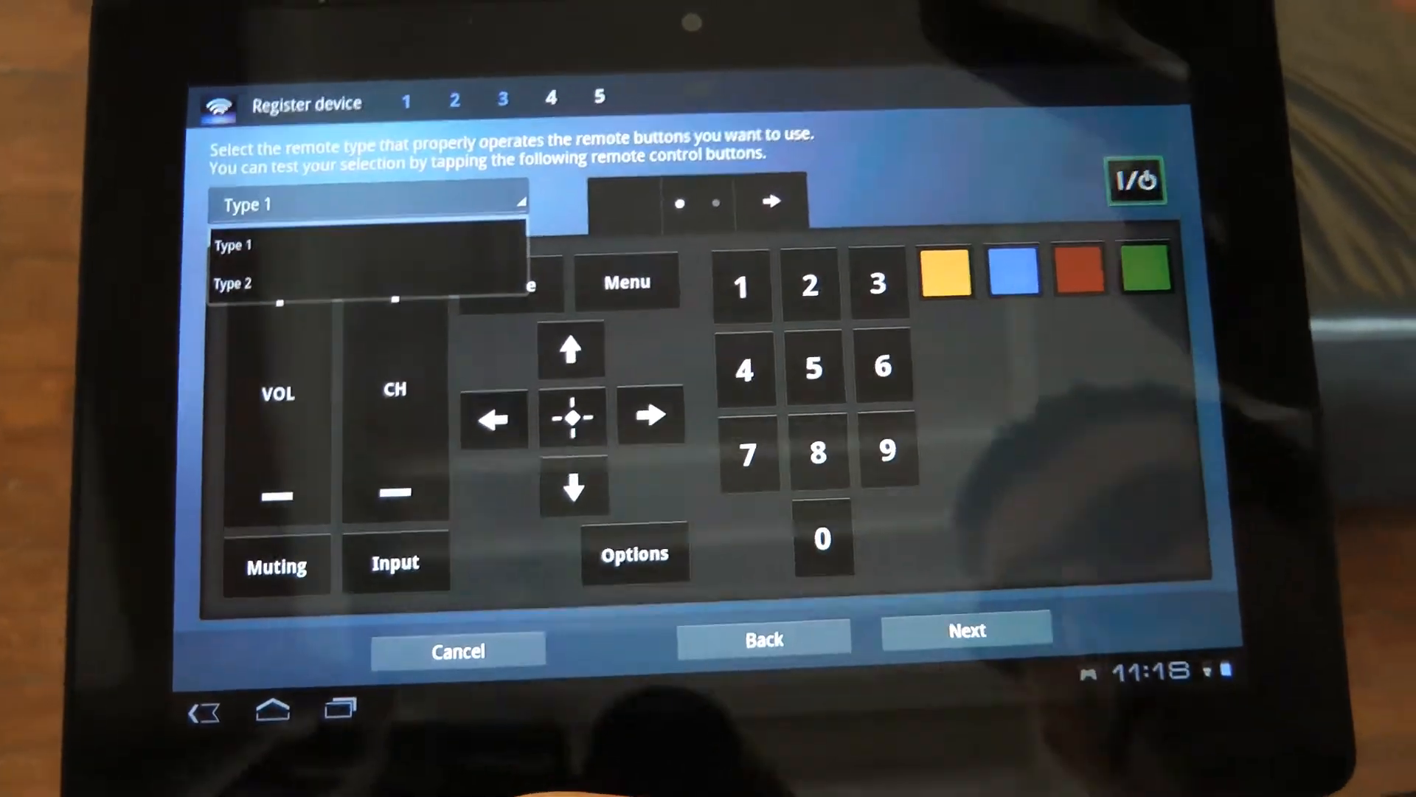
click(233, 244)
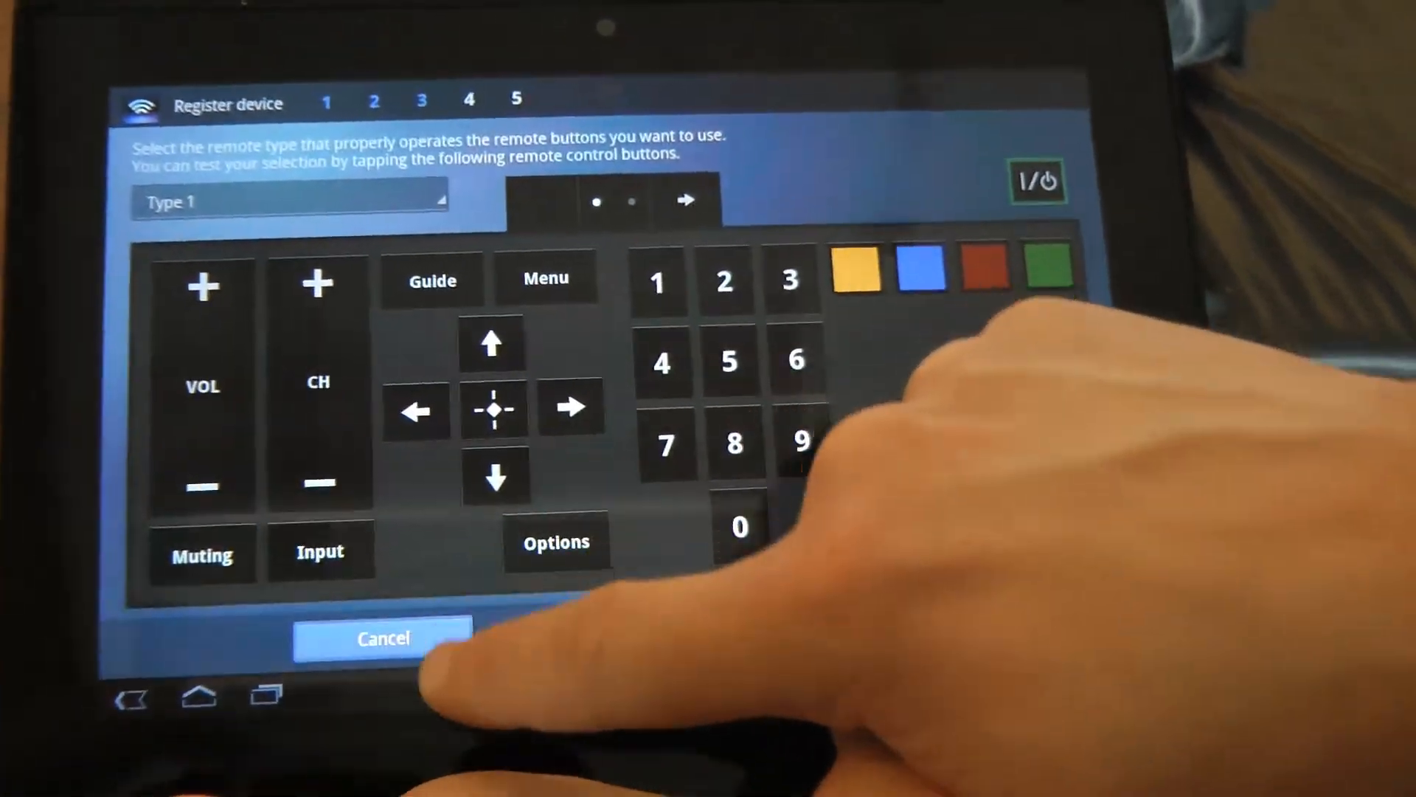
click(380, 638)
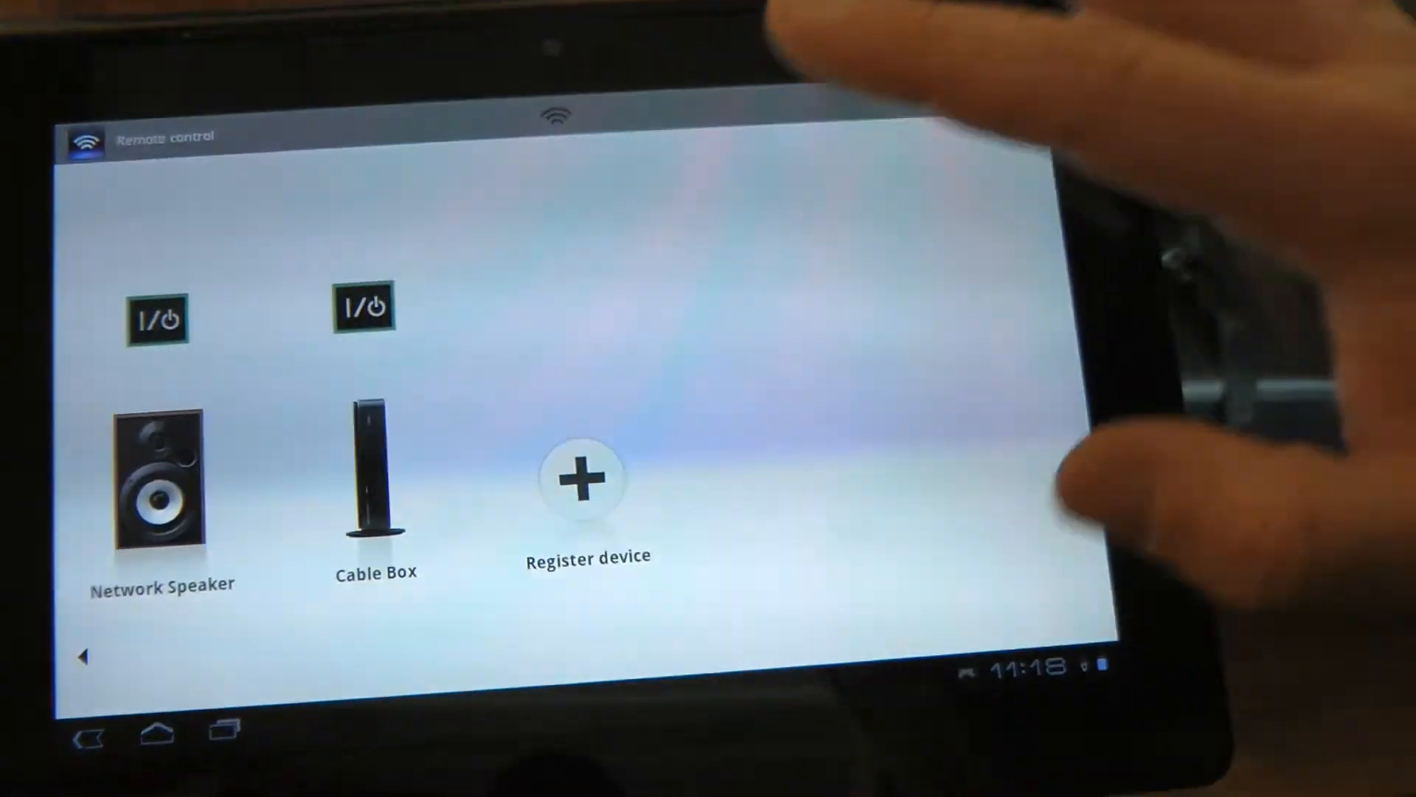